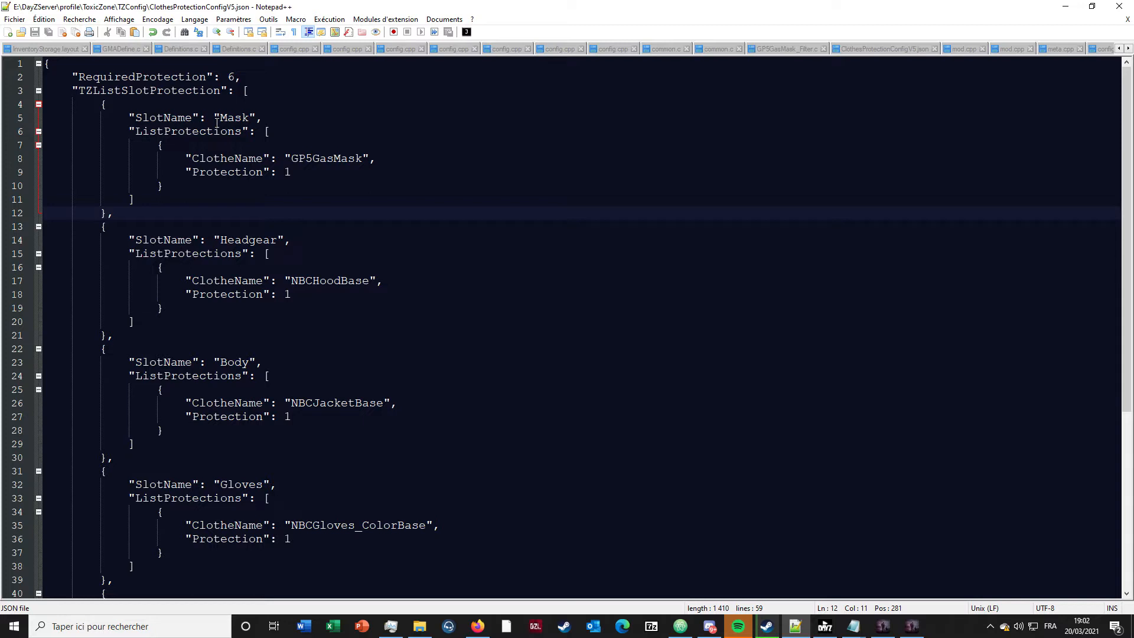
- Select the NBCJacketBase entry block under the Body slot
{"action": "left_click", "coordinate": [74, 90]}
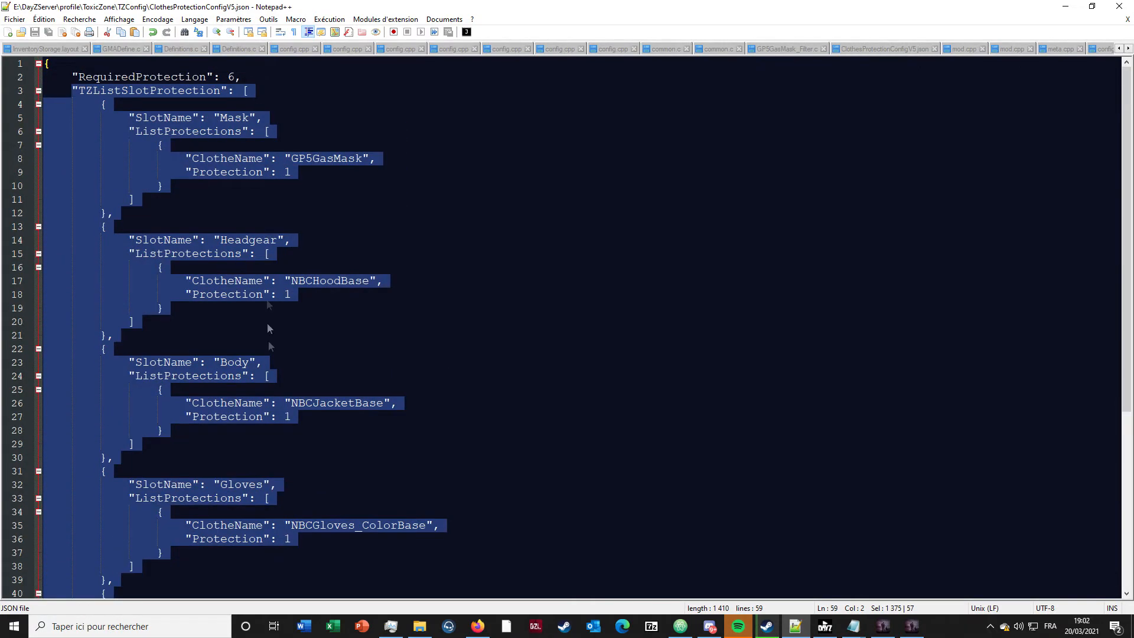
{"action": "left_click", "coordinate": [109, 213]}
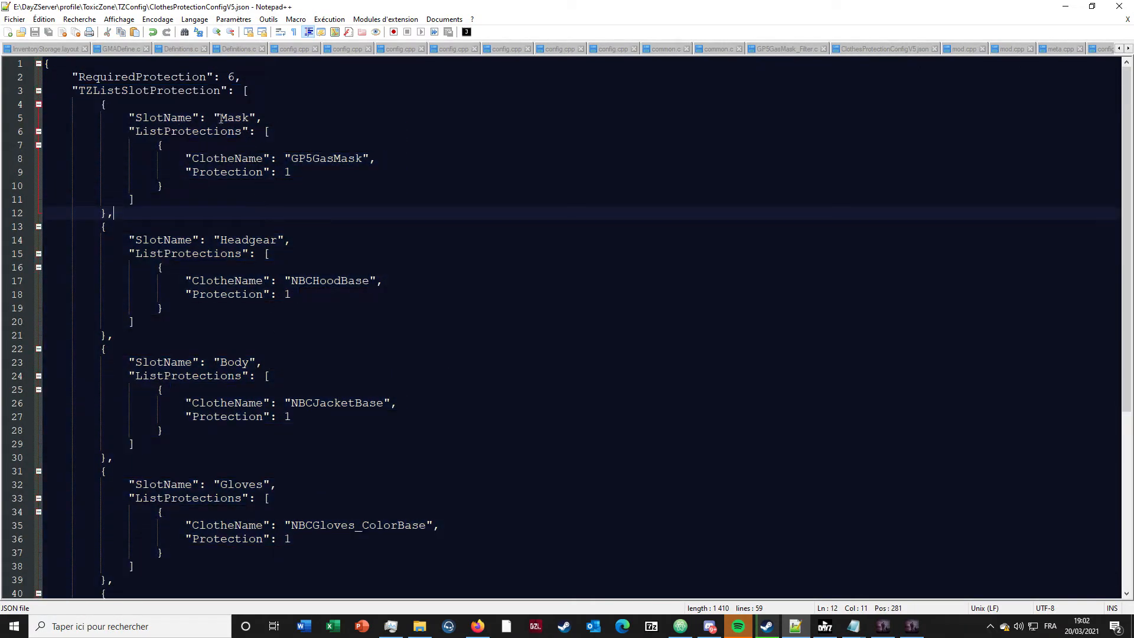
{"action": "scroll", "scroll_direction": "down", "scroll_amount": 3}
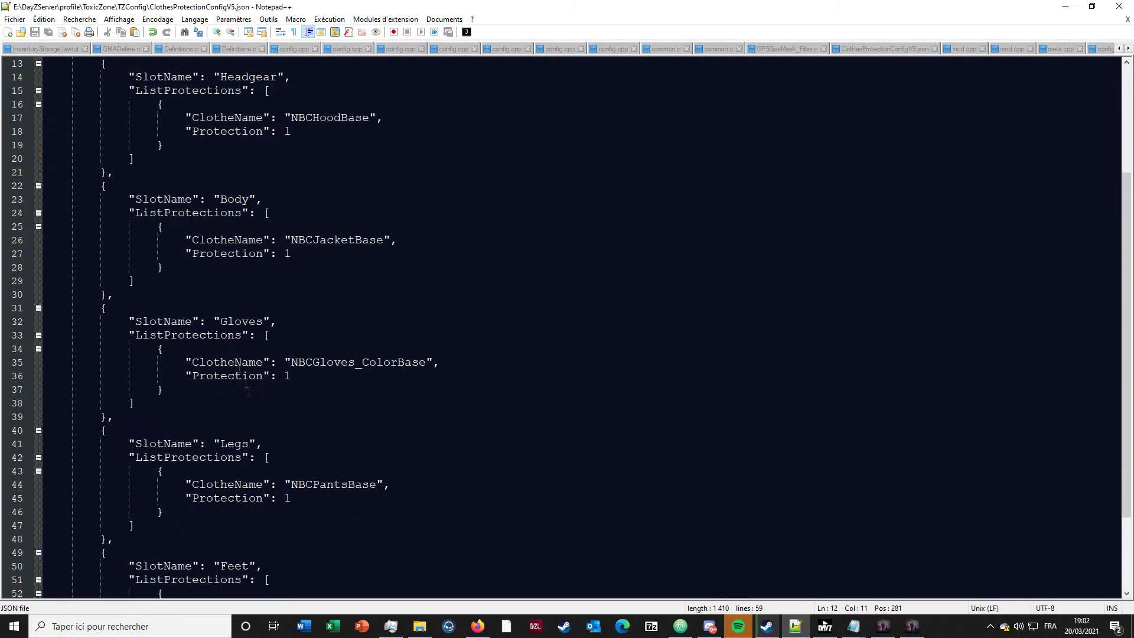
{"action": "scroll", "scroll_direction": "down", "scroll_amount": 3}
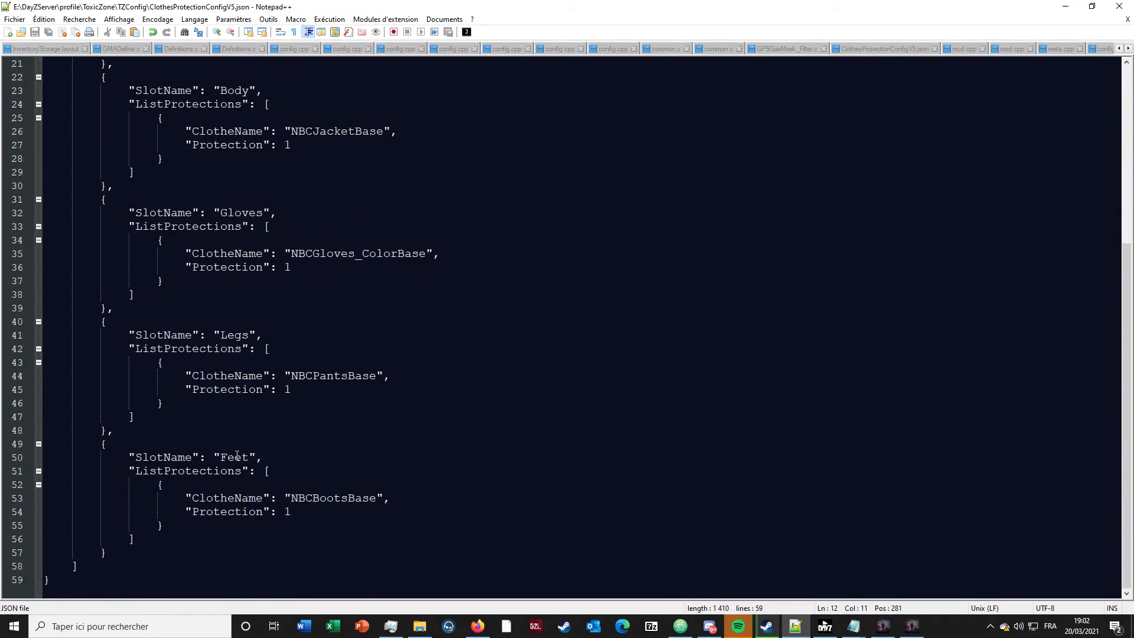
{"action": "scroll", "scroll_direction": "up", "scroll_amount": 3}
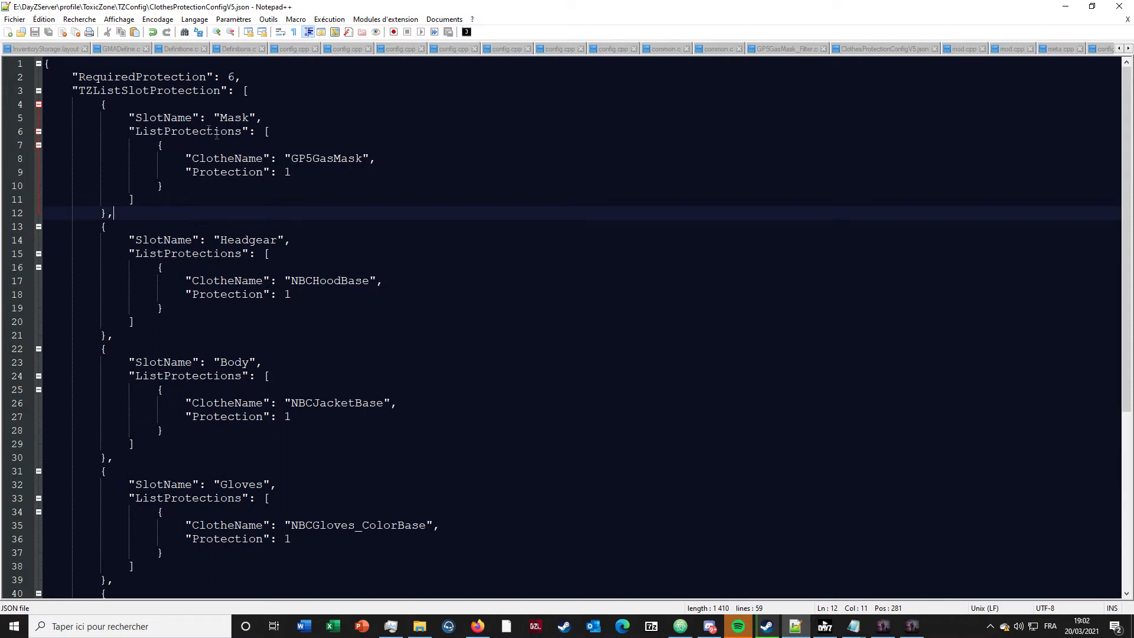
{"action": "left_click_drag", "start_coordinate": [158, 145], "coordinate": [164, 186]}
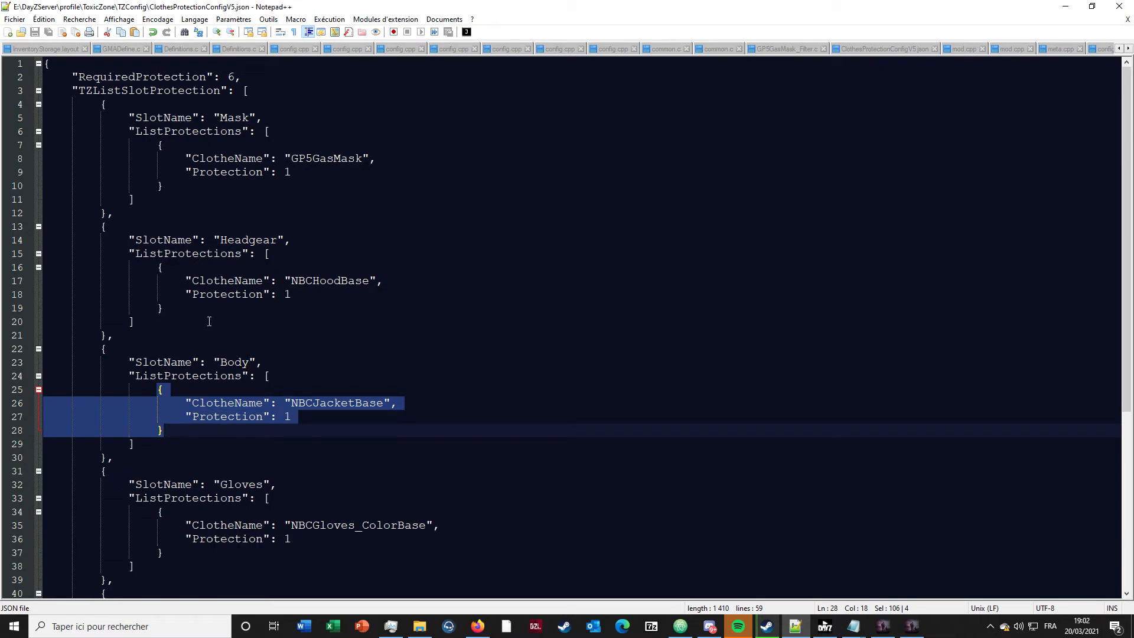
- Paste a duplicate of the NBCJacketBase entry into the Body list, followed by a comma
{"action": "double_click", "coordinate": [232, 362]}
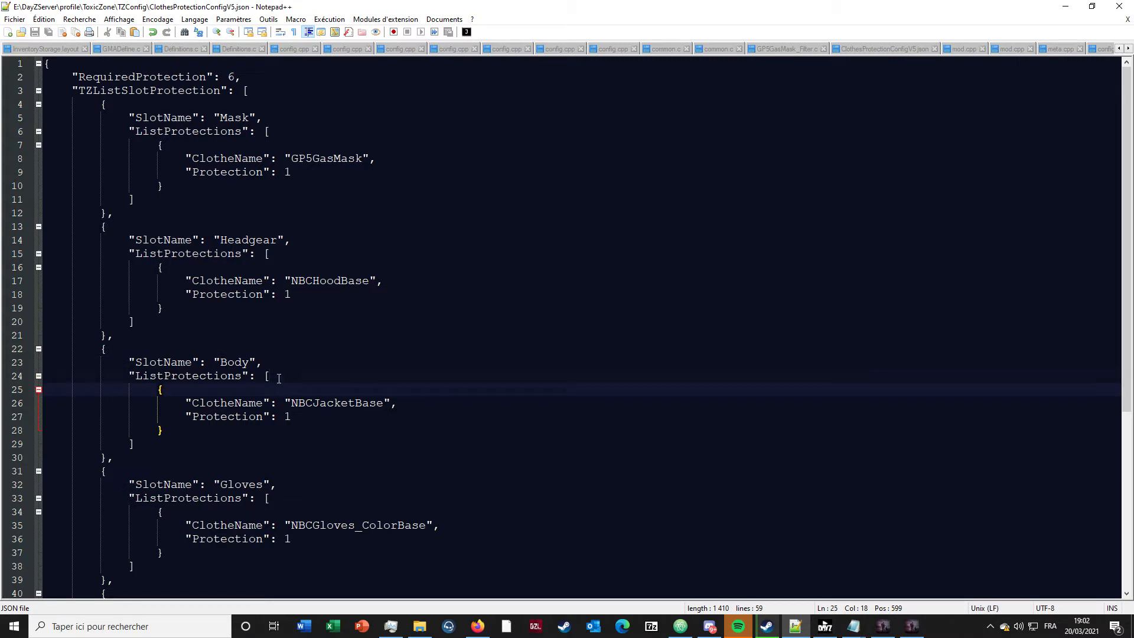
{"action": "key", "text": "enter"}
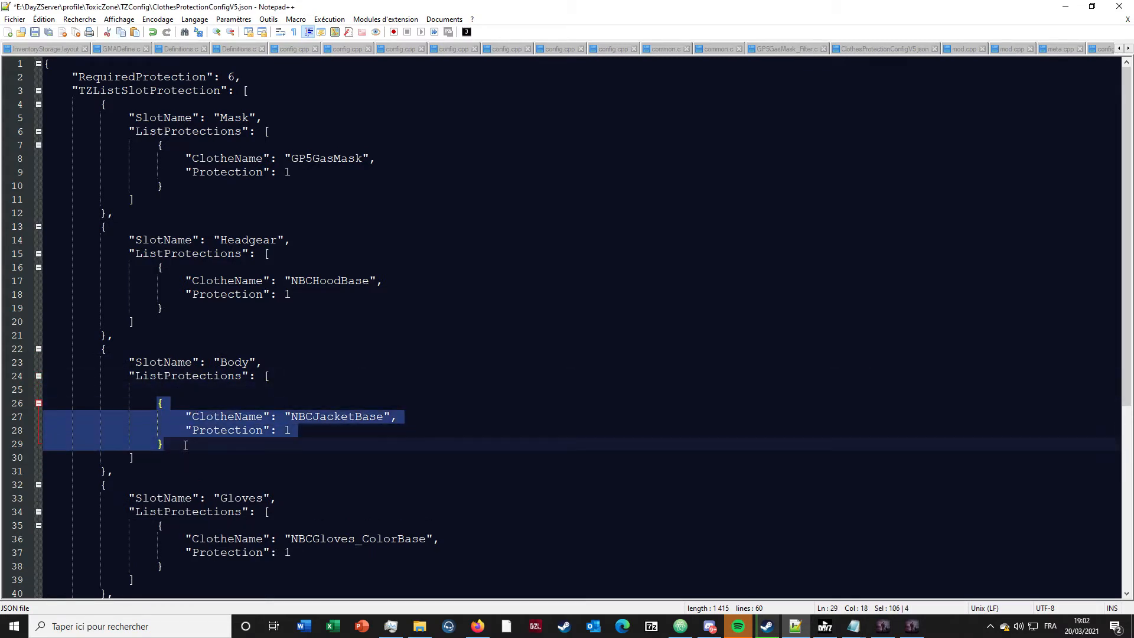
{"action": "key", "text": "ctrl+v"}
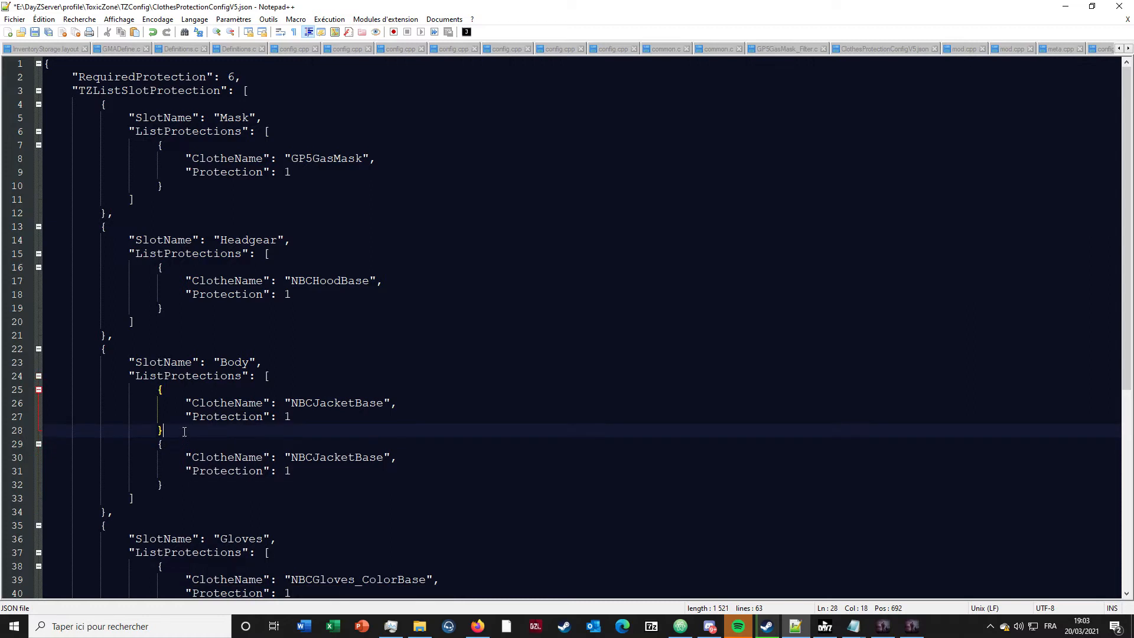
{"action": "type", "text": ","}
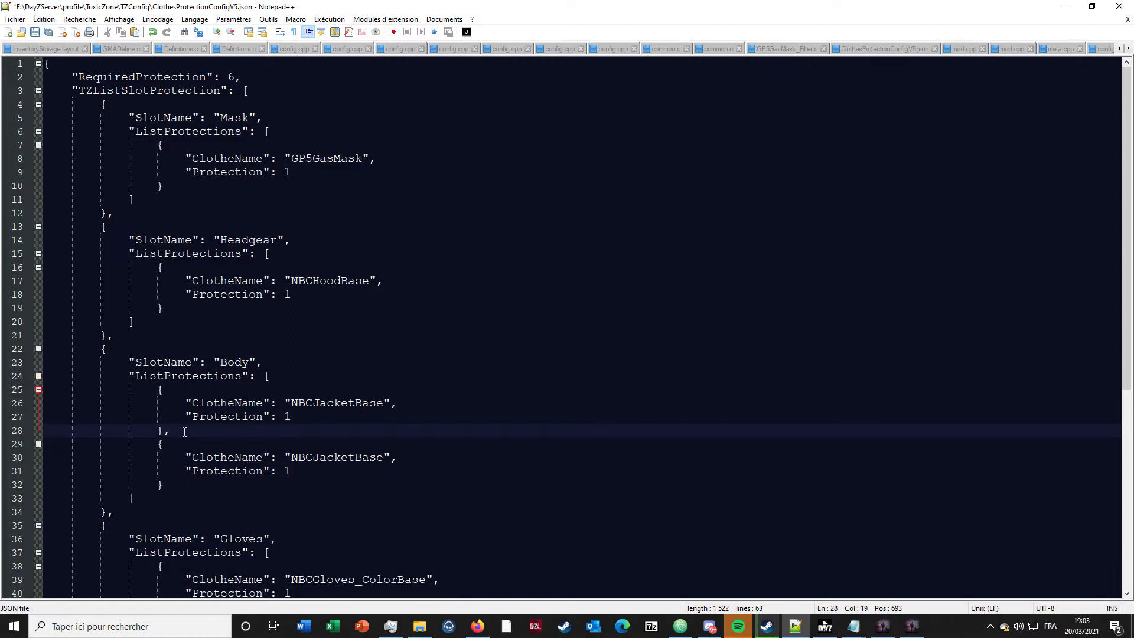
- Rename the first jacket copy's ClotheName to CustomNBCJacket, keeping protection 1
{"action": "left_click", "coordinate": [133, 499]}
{"action": "type", "text": "Cu"}
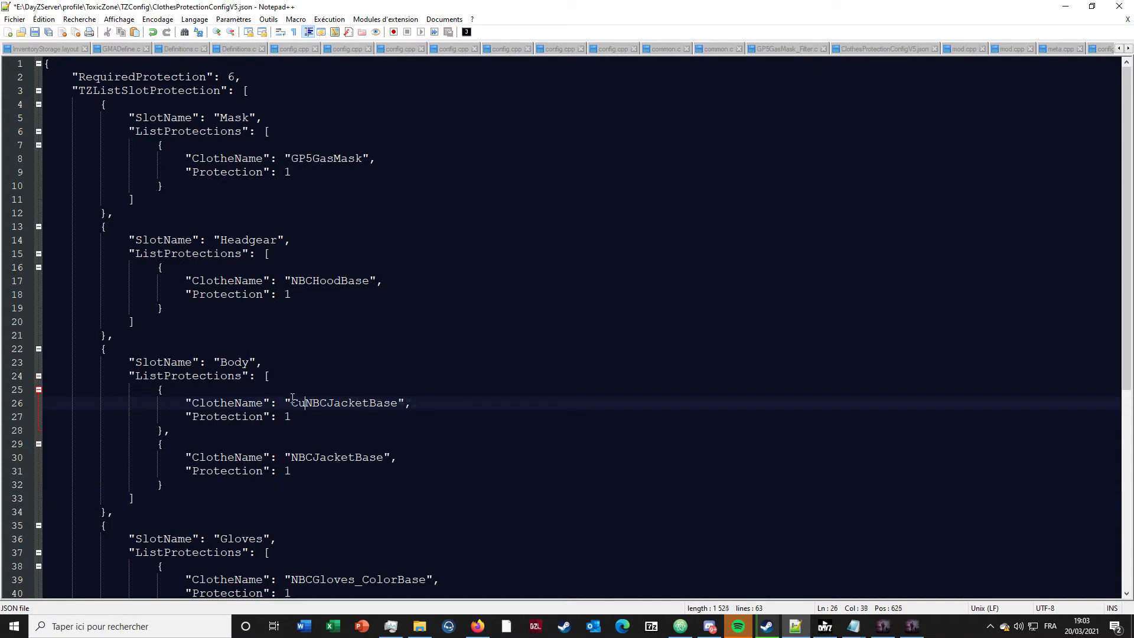
{"action": "type", "text": "stom"}
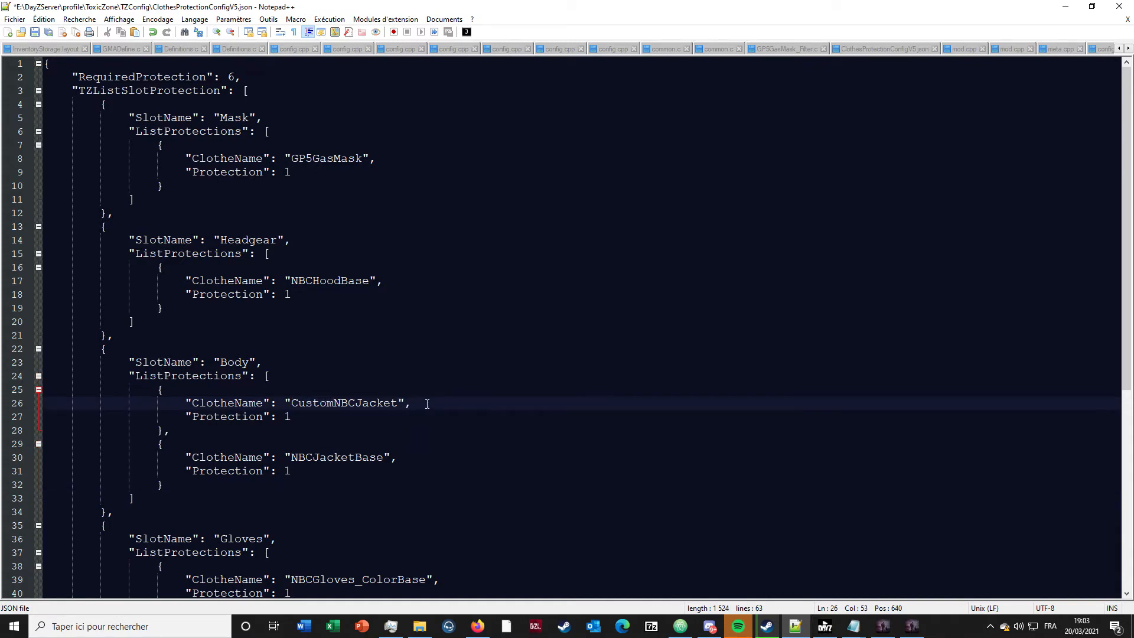
{"action": "left_click", "coordinate": [286, 416]}
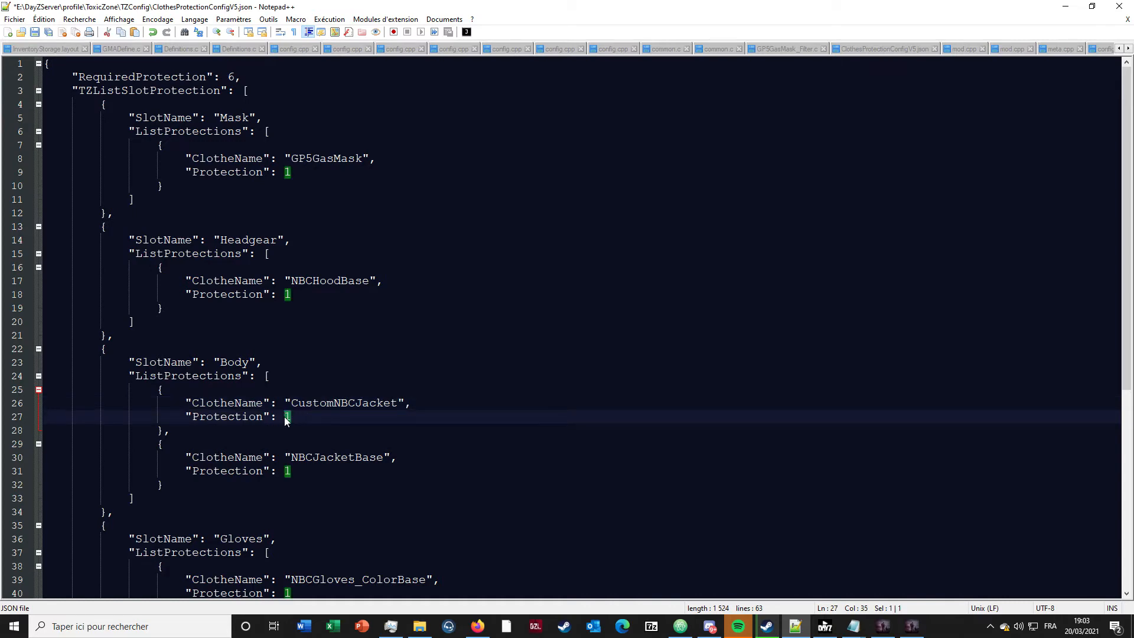
{"action": "left_click", "coordinate": [341, 429]}
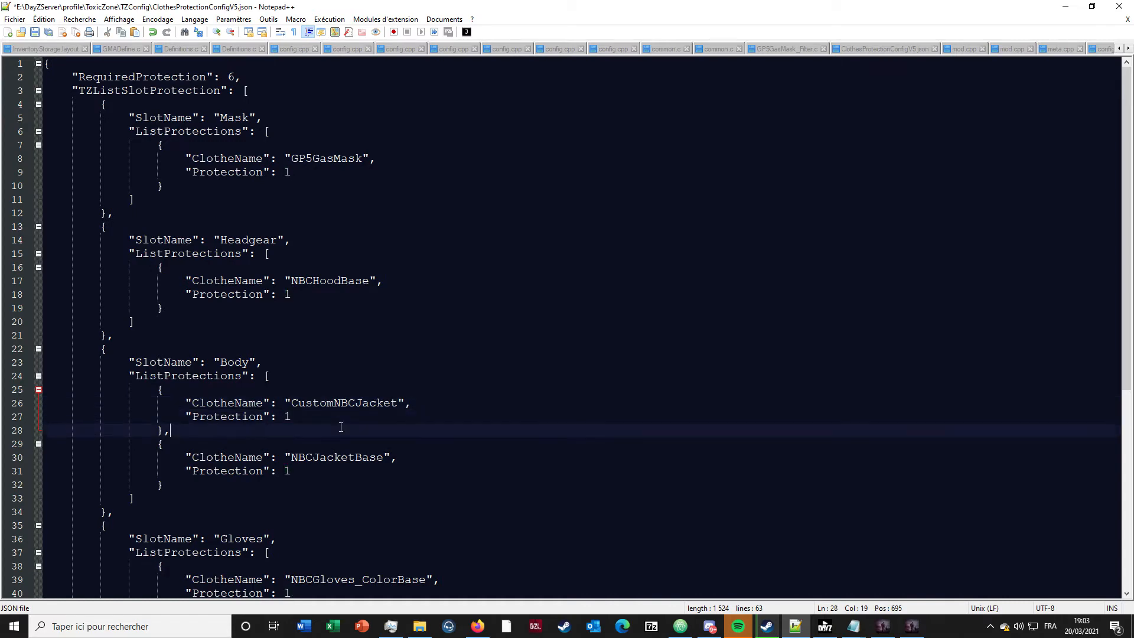
{"action": "double_click", "coordinate": [231, 77]}
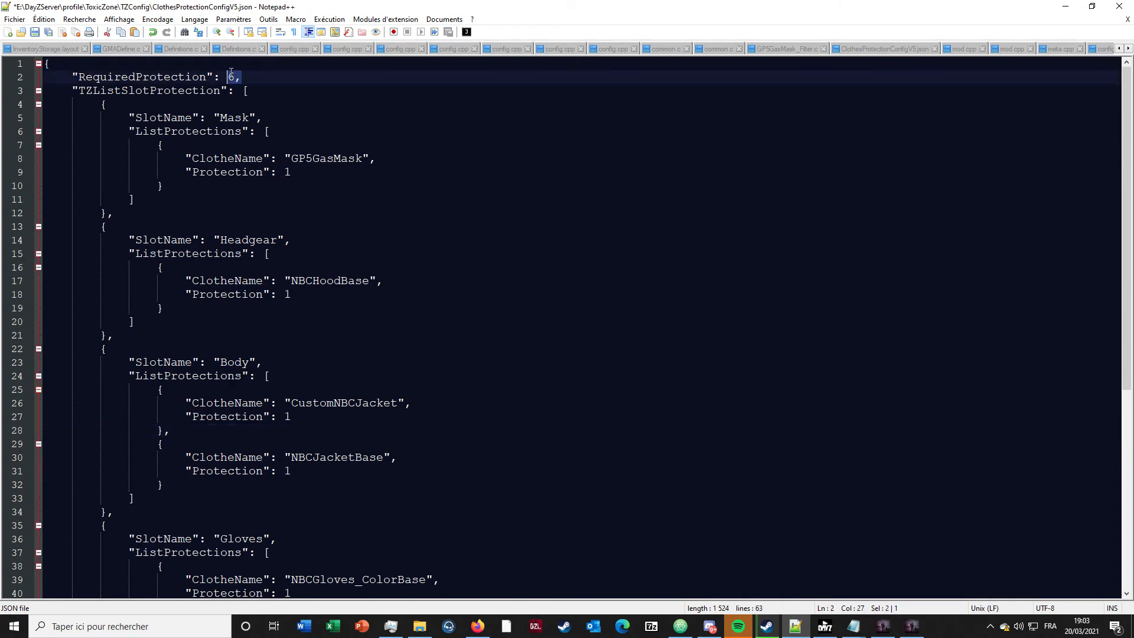
{"action": "scroll", "scroll_direction": "down", "scroll_amount": 3}
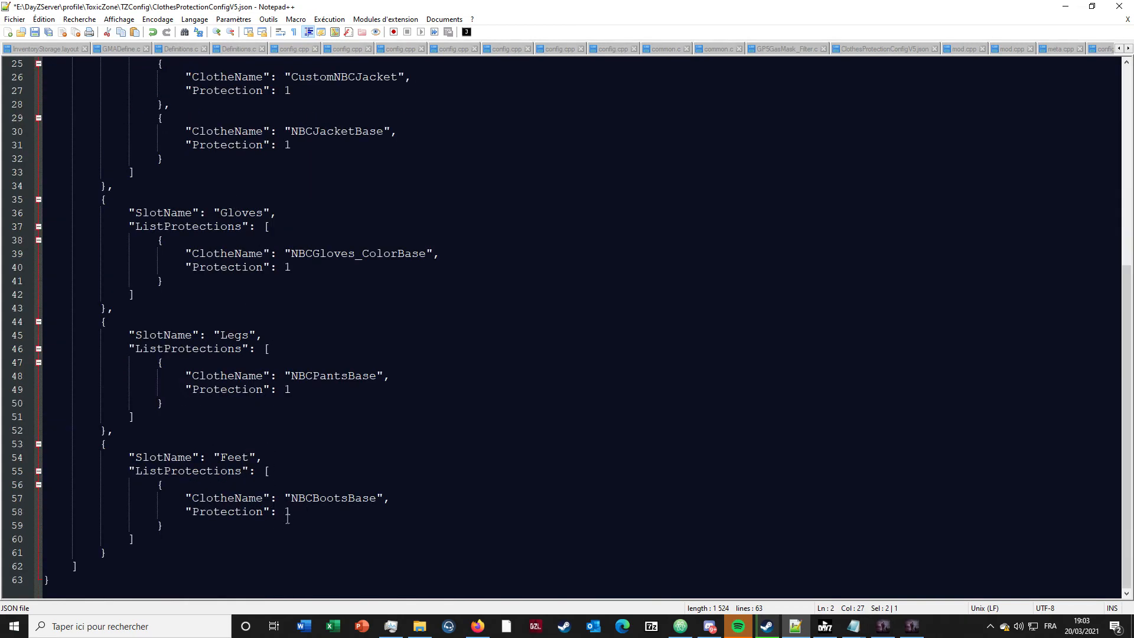
{"action": "scroll", "scroll_direction": "up", "scroll_amount": 3}
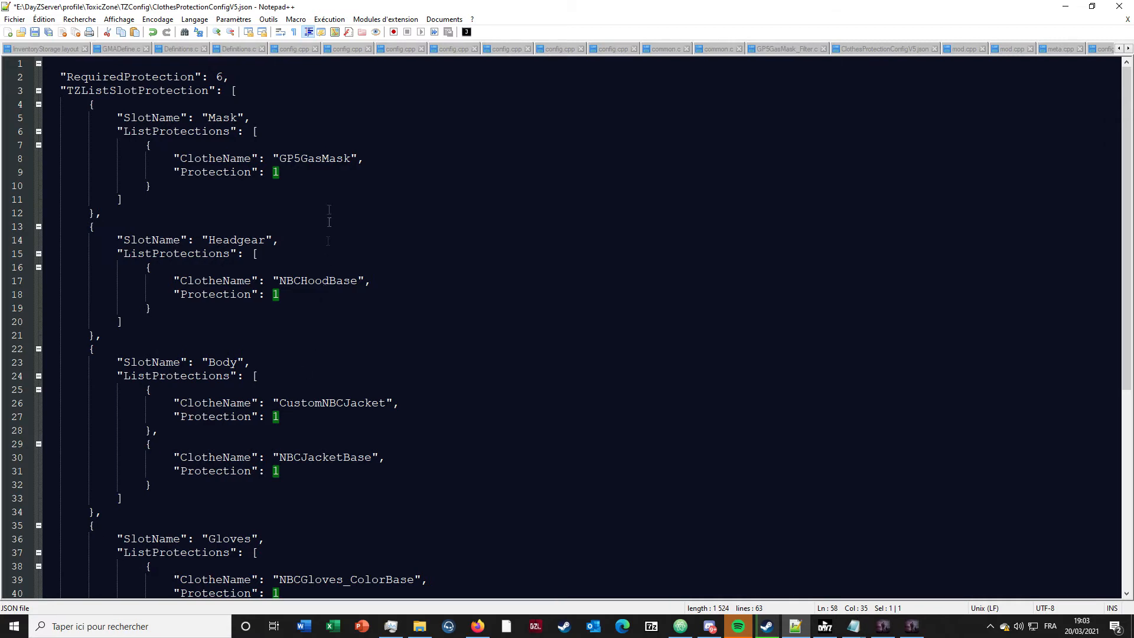
- Replace GP5GasMask's protection value 1 with 0 in the Mask slot
{"action": "left_click", "coordinate": [281, 171]}
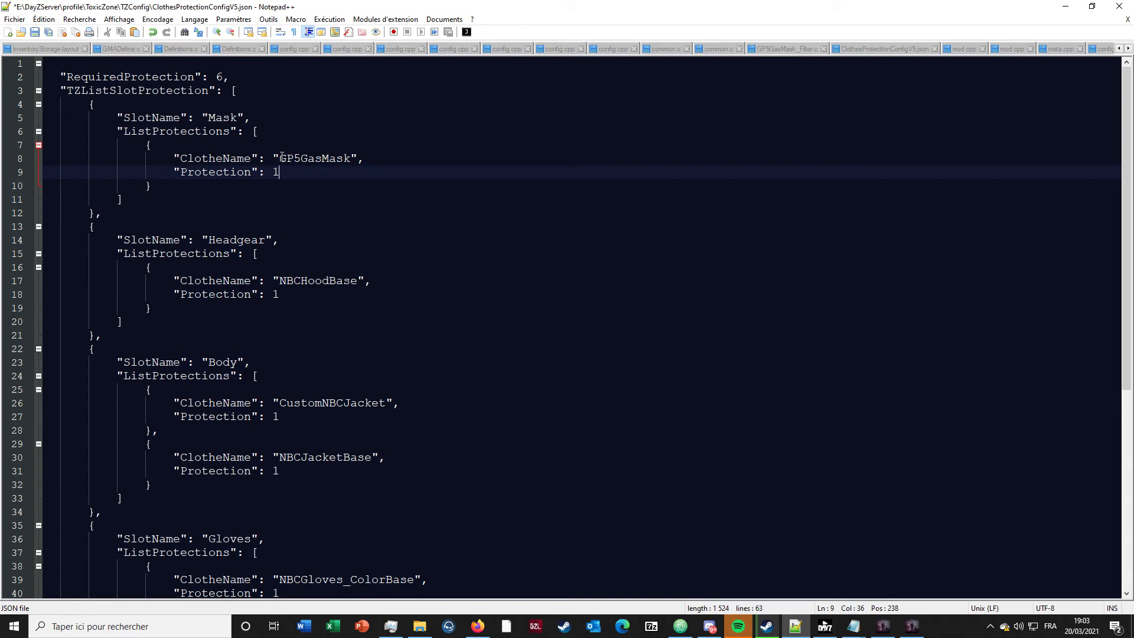
{"action": "key", "text": "Backspace"}
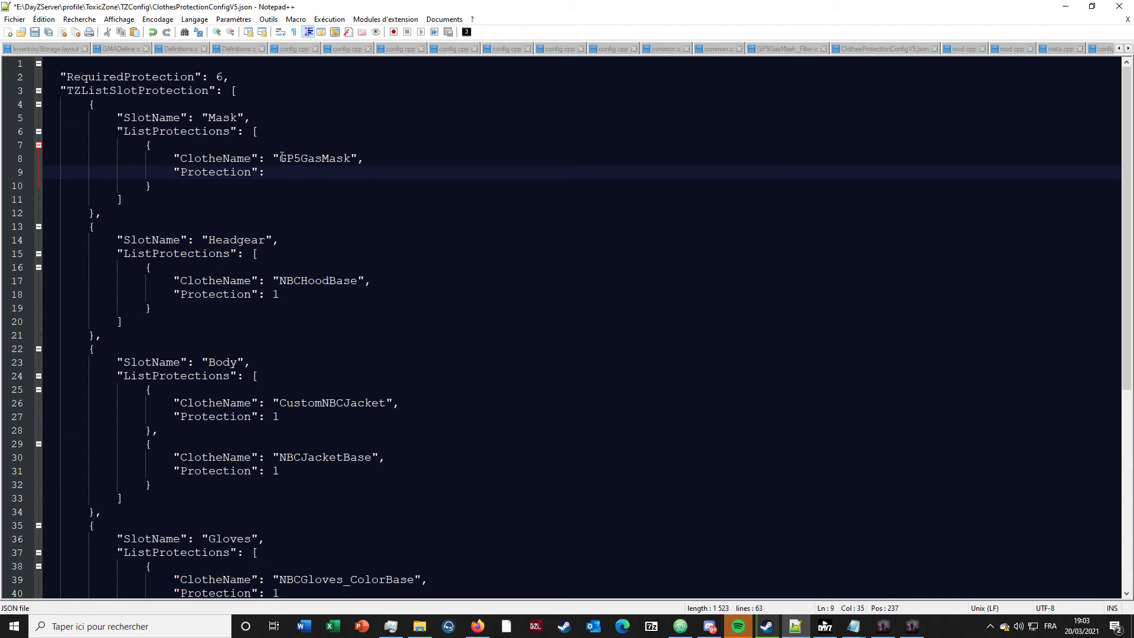
{"action": "type", "text": "0"}
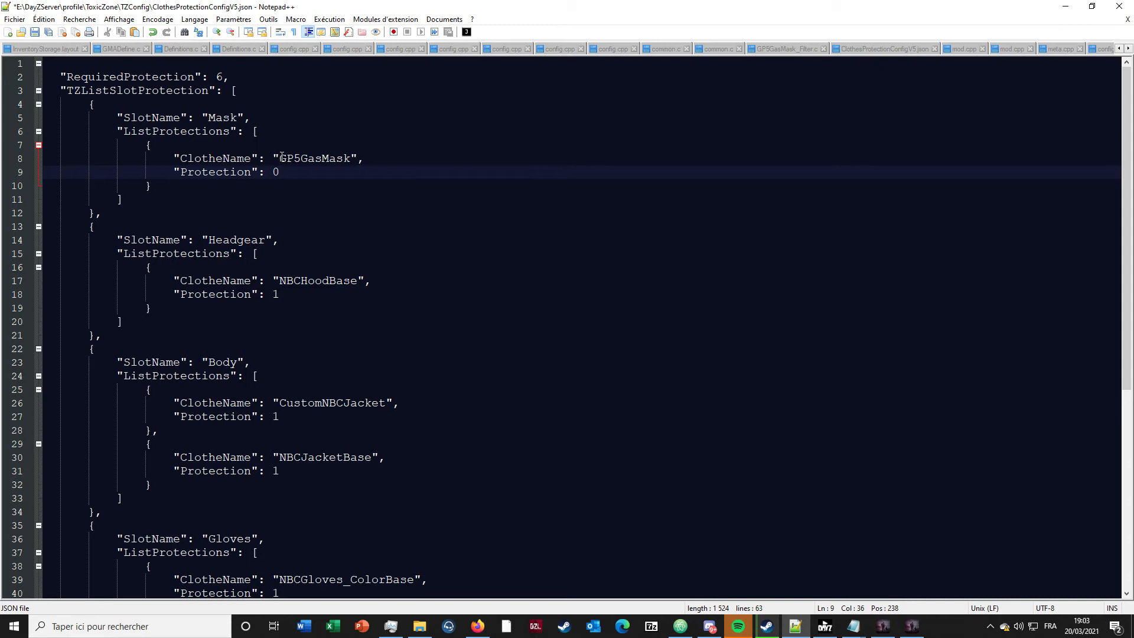
{"action": "left_click", "coordinate": [279, 172]}
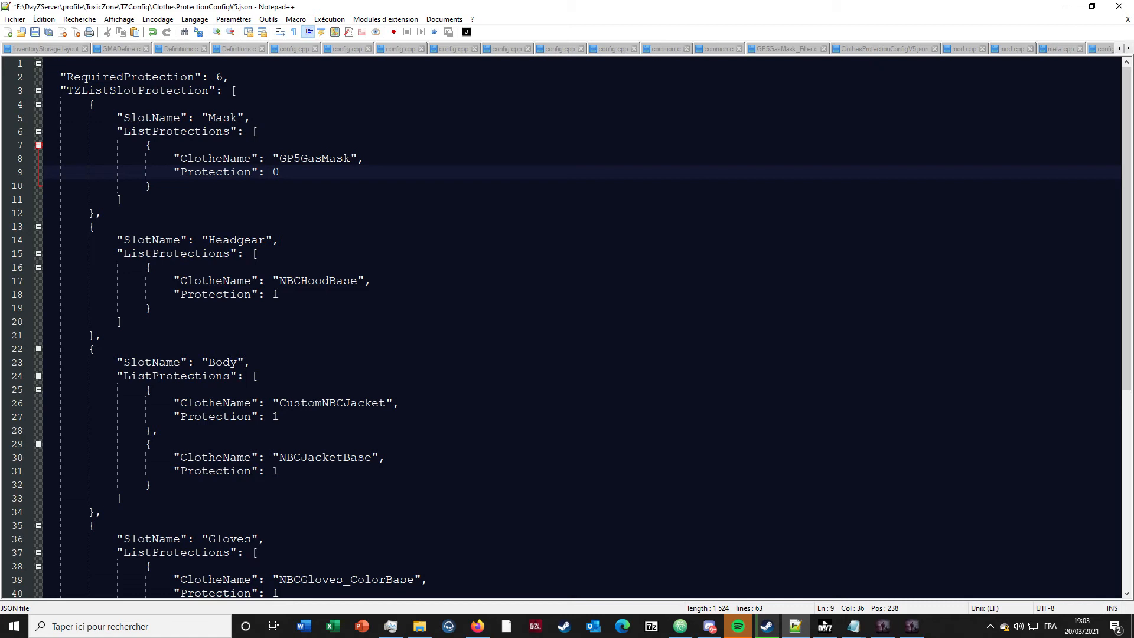
{"action": "left_click", "coordinate": [279, 172]}
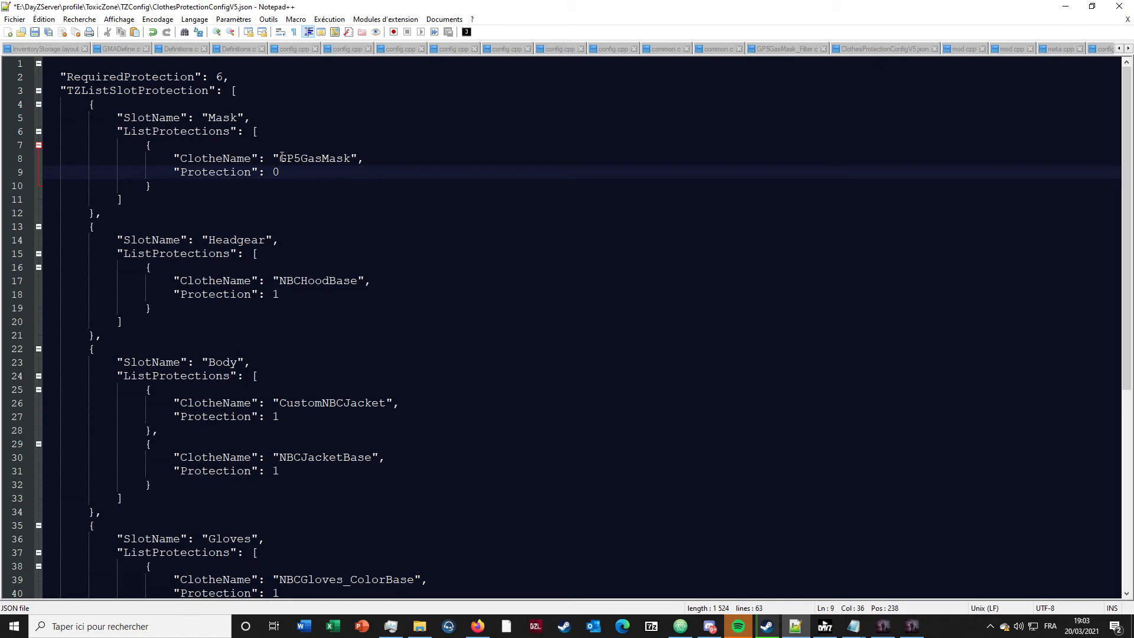
{"action": "left_click", "coordinate": [278, 171]}
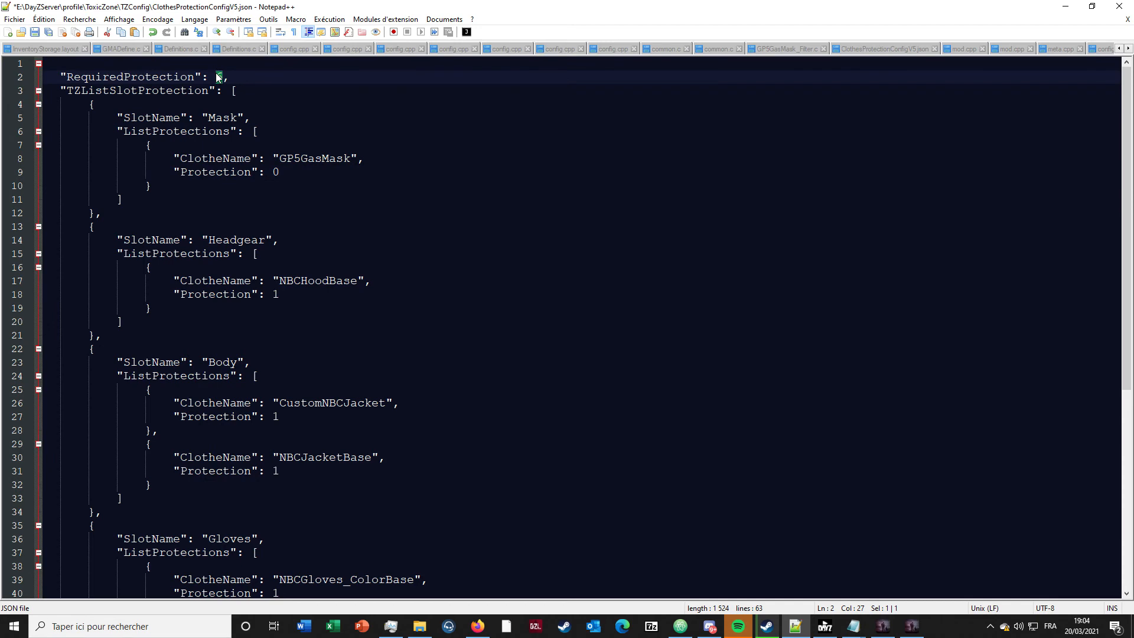
{"action": "scroll", "scroll_direction": "down", "scroll_amount": 3}
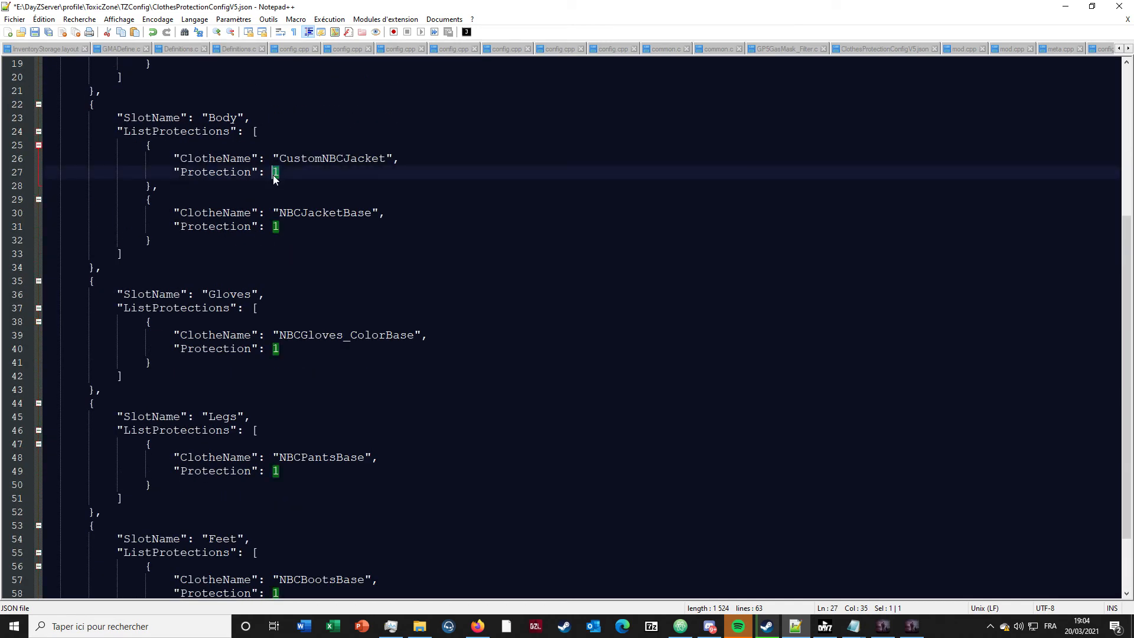
{"action": "scroll", "scroll_direction": "down", "scroll_amount": 3}
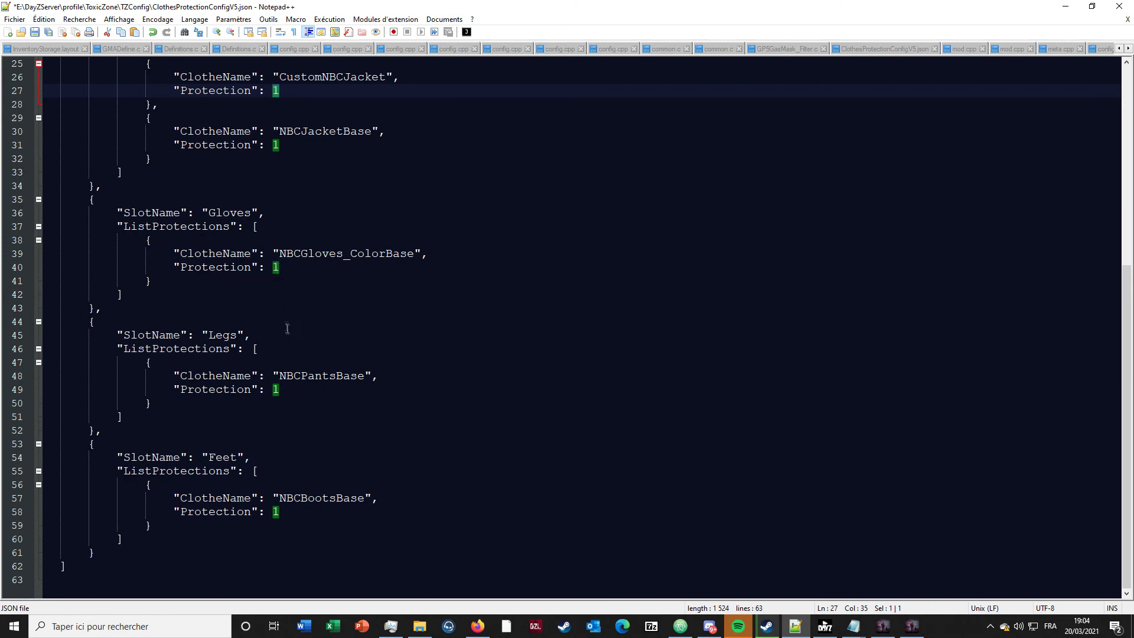
{"action": "scroll", "scroll_direction": "up", "scroll_amount": 3}
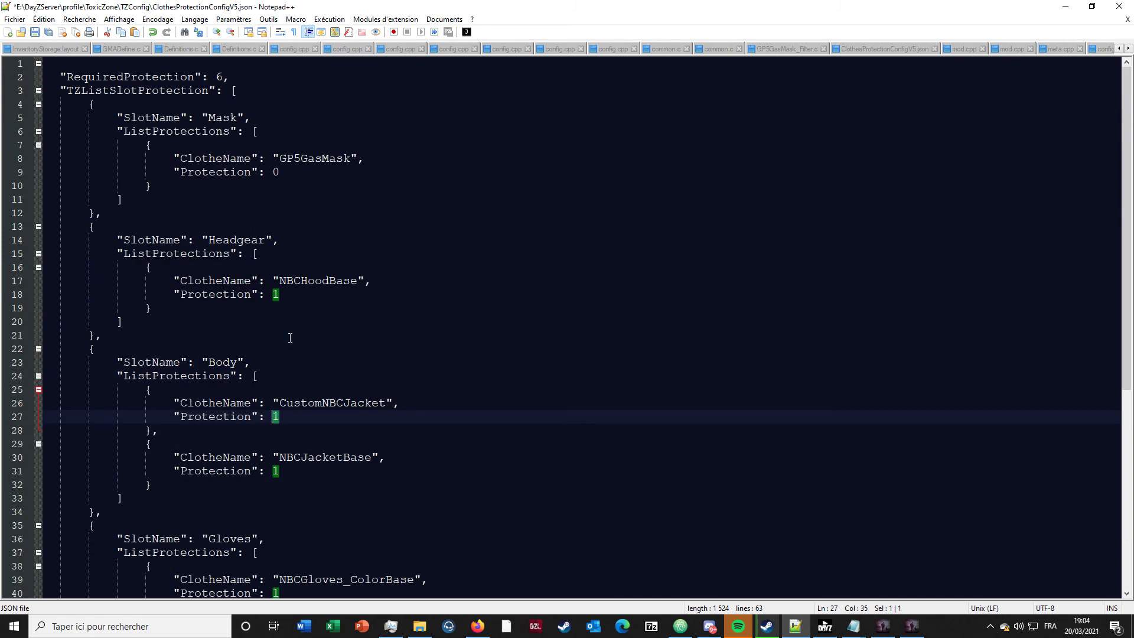